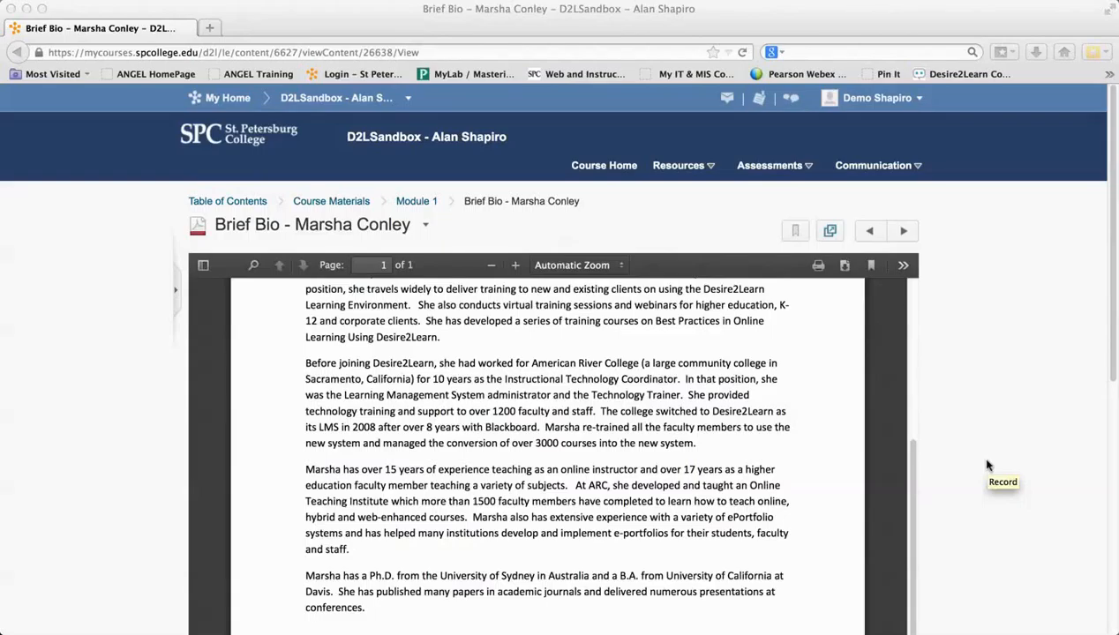
{"action": "mouse_move", "coordinate": [997, 399]}
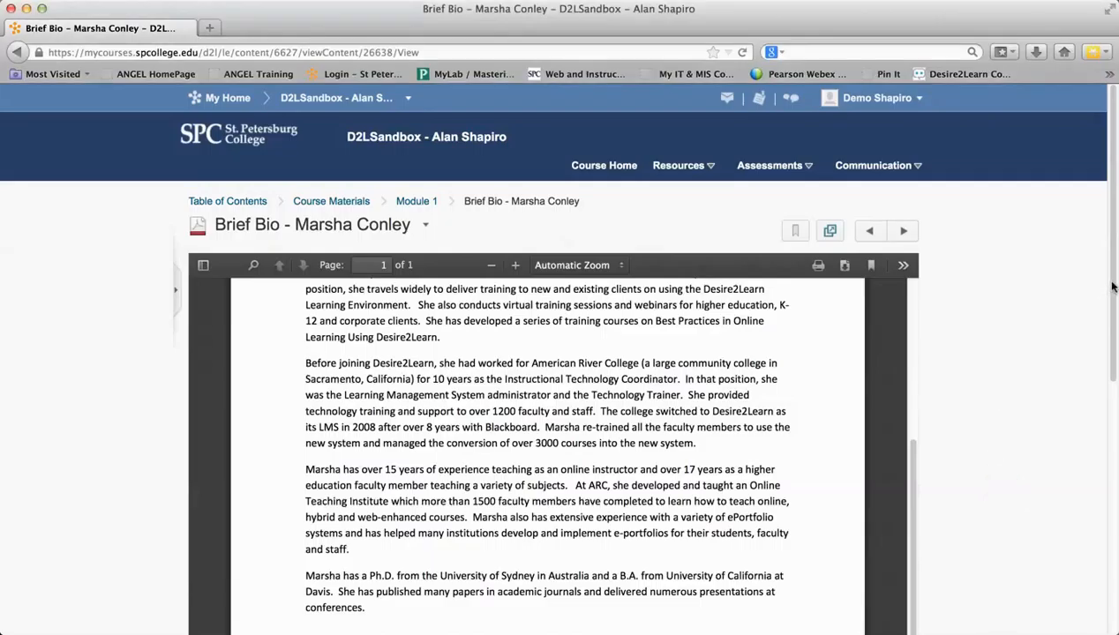
{"action": "scroll", "scroll_direction": "down", "scroll_amount": 3}
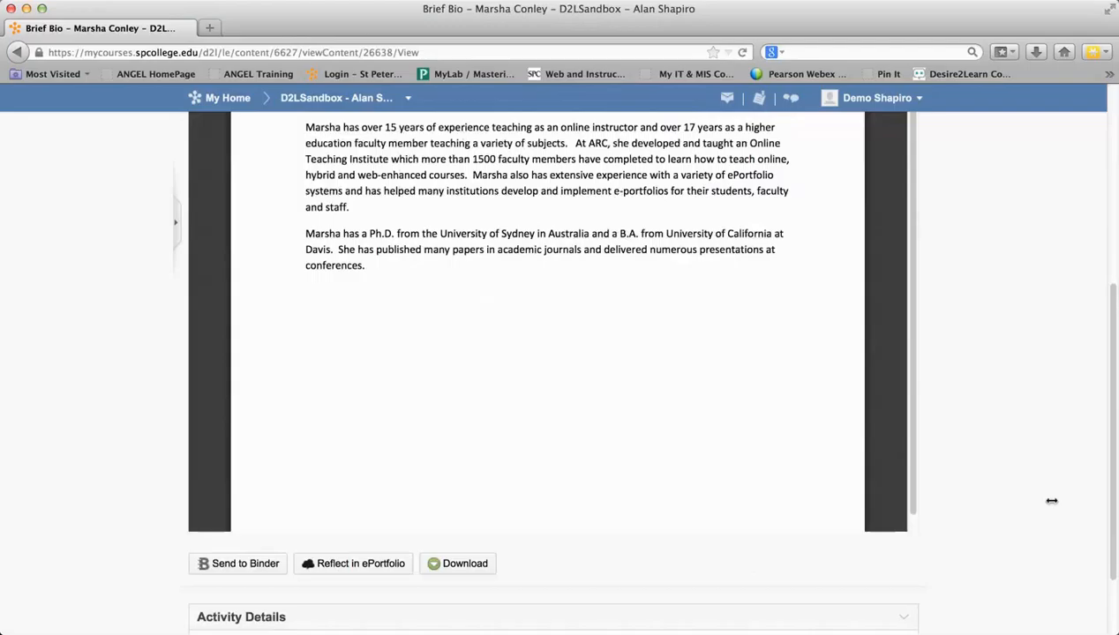
{"action": "mouse_move", "coordinate": [243, 569]}
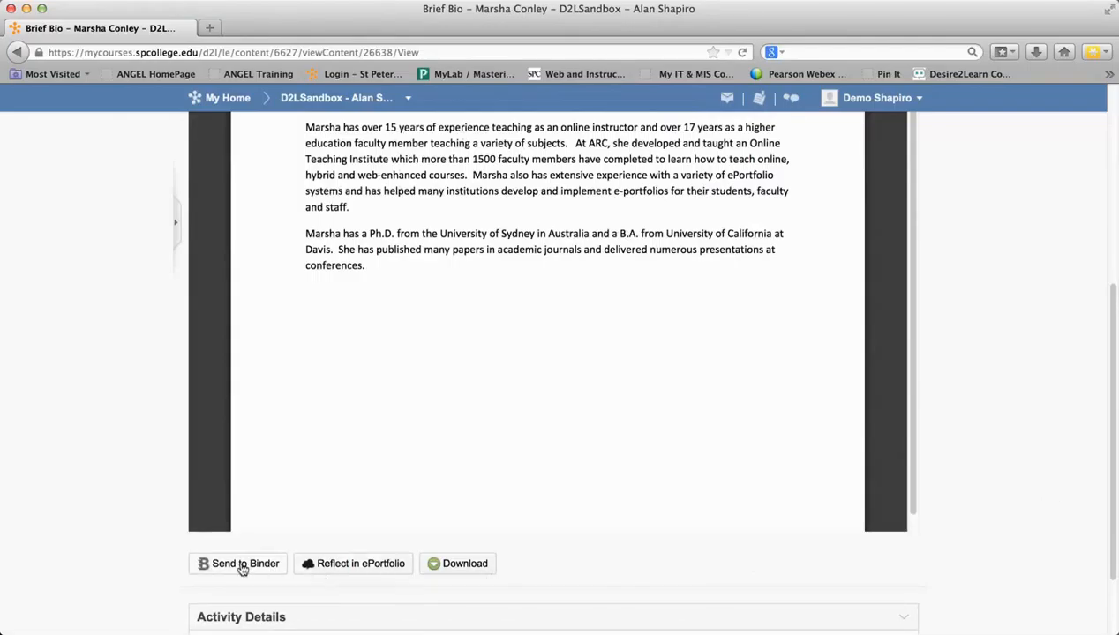
{"action": "mouse_move", "coordinate": [644, 292]}
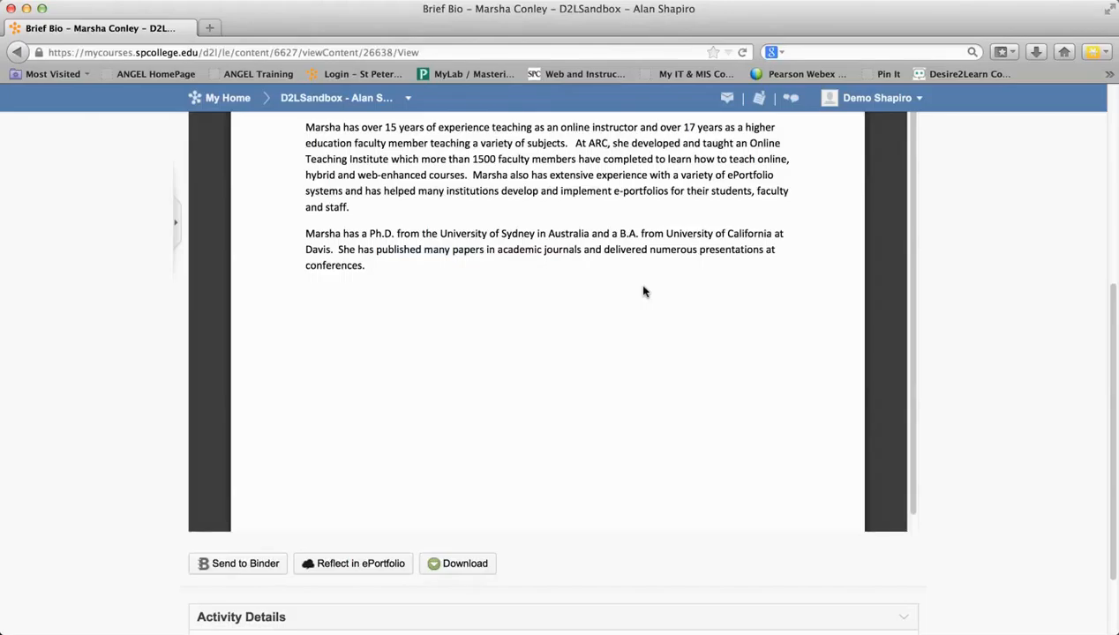
- Enter the account password on the mirrored iPad and sign in to Binder
{"action": "left_click", "coordinate": [244, 563]}
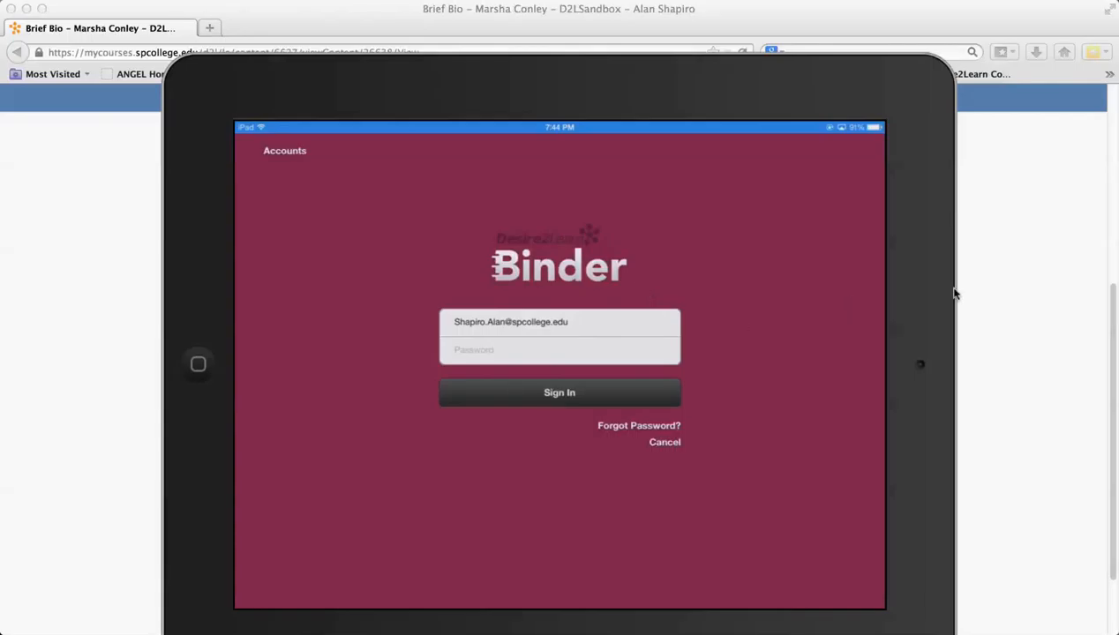
{"action": "mouse_move", "coordinate": [1056, 302]}
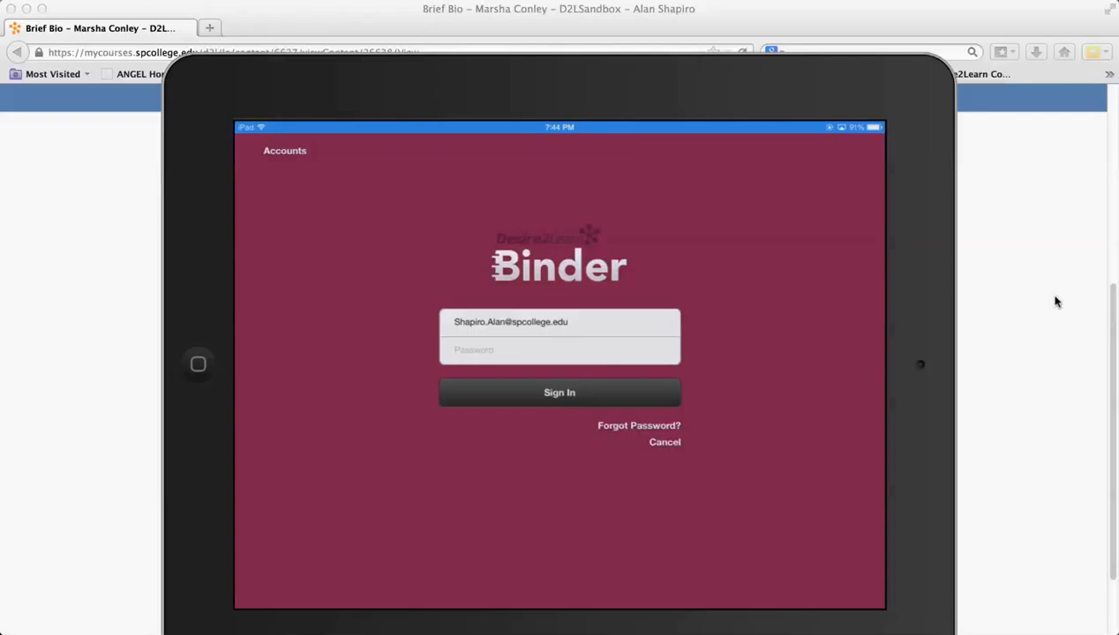
{"action": "left_click", "coordinate": [559, 349]}
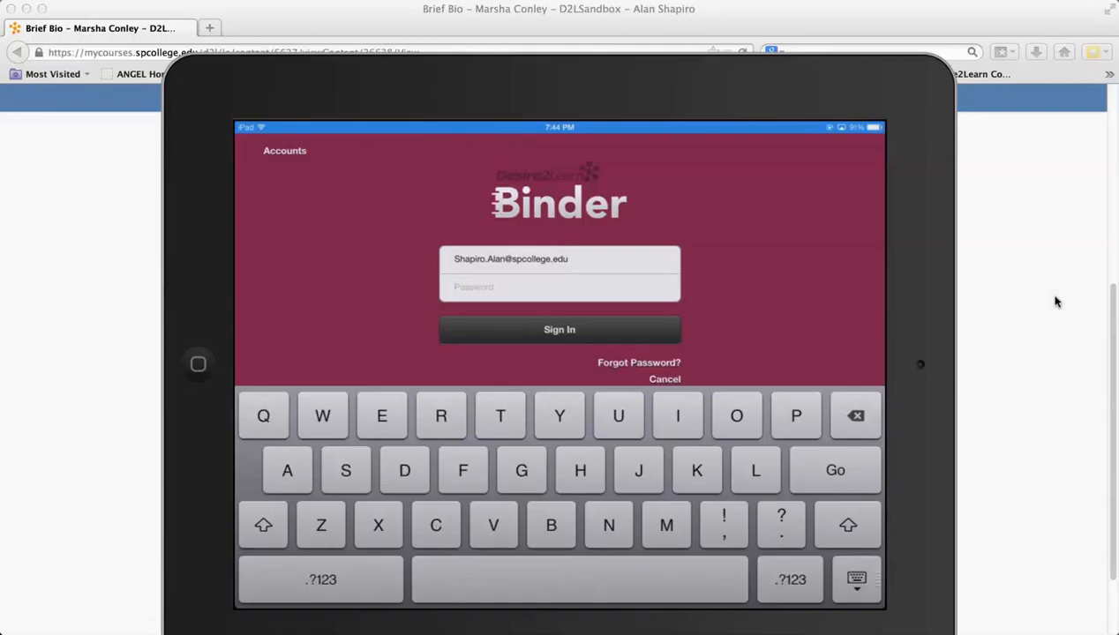
{"action": "left_click", "coordinate": [560, 286]}
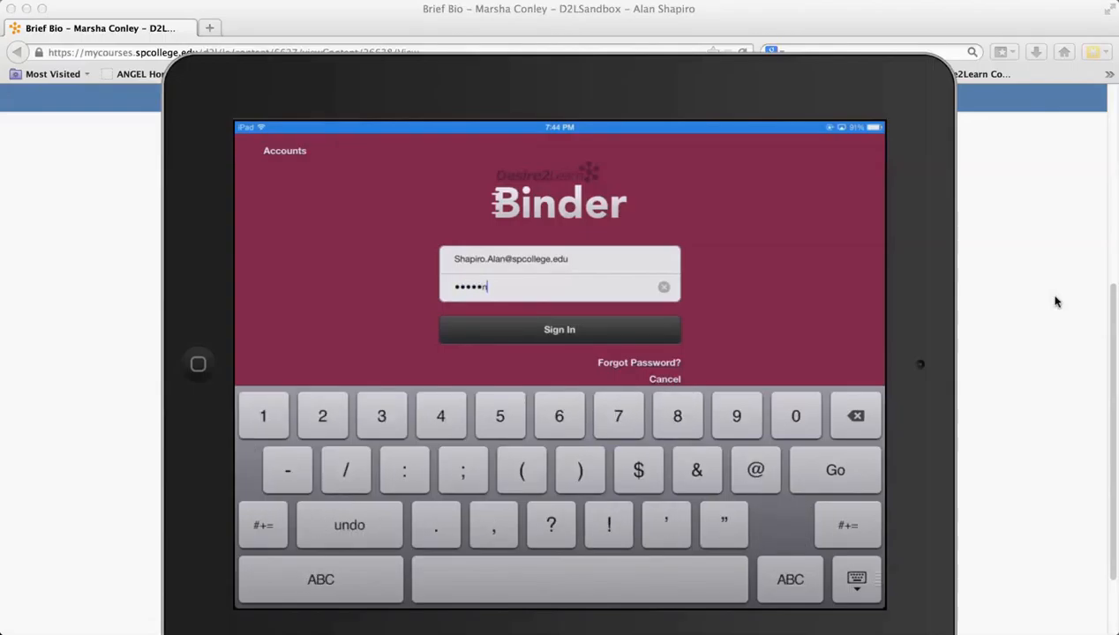
{"action": "left_click", "coordinate": [559, 329]}
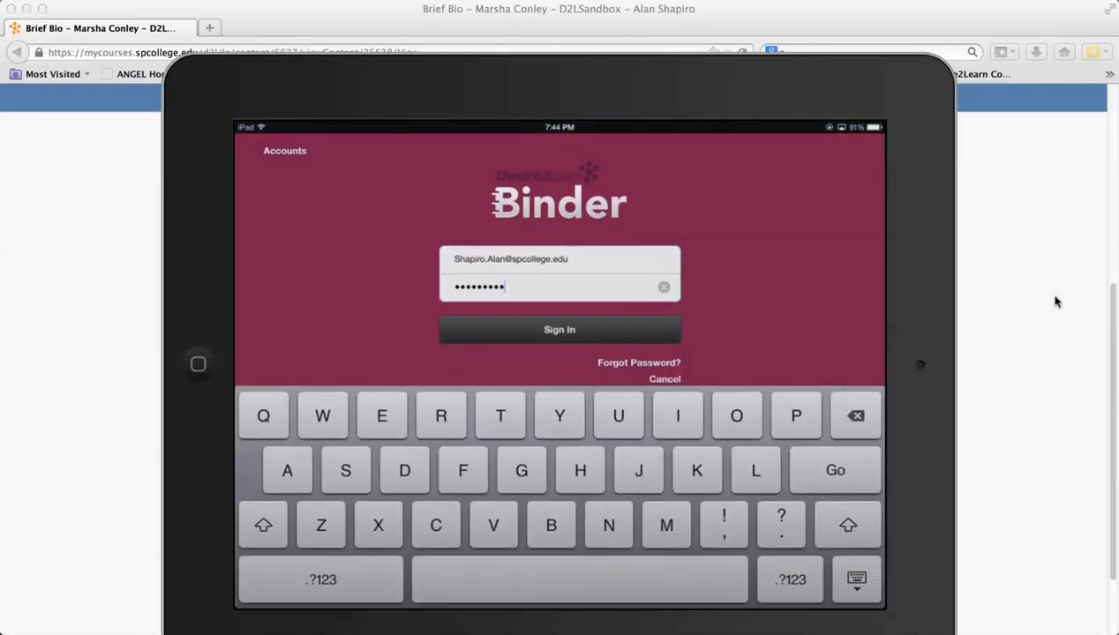
{"action": "left_click", "coordinate": [663, 287]}
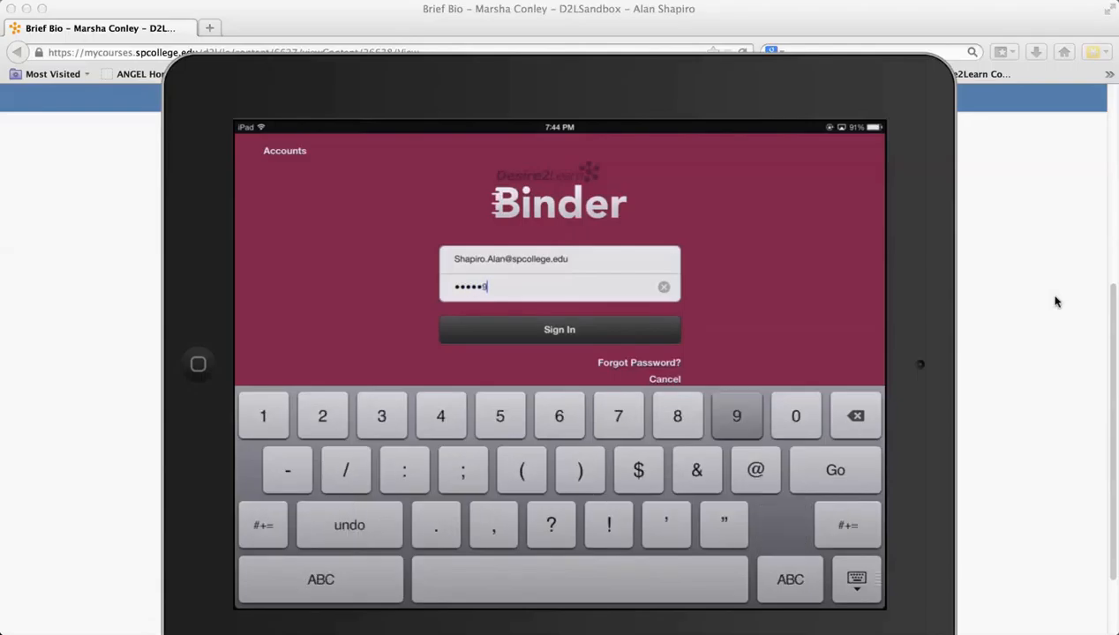
{"action": "left_click", "coordinate": [559, 329]}
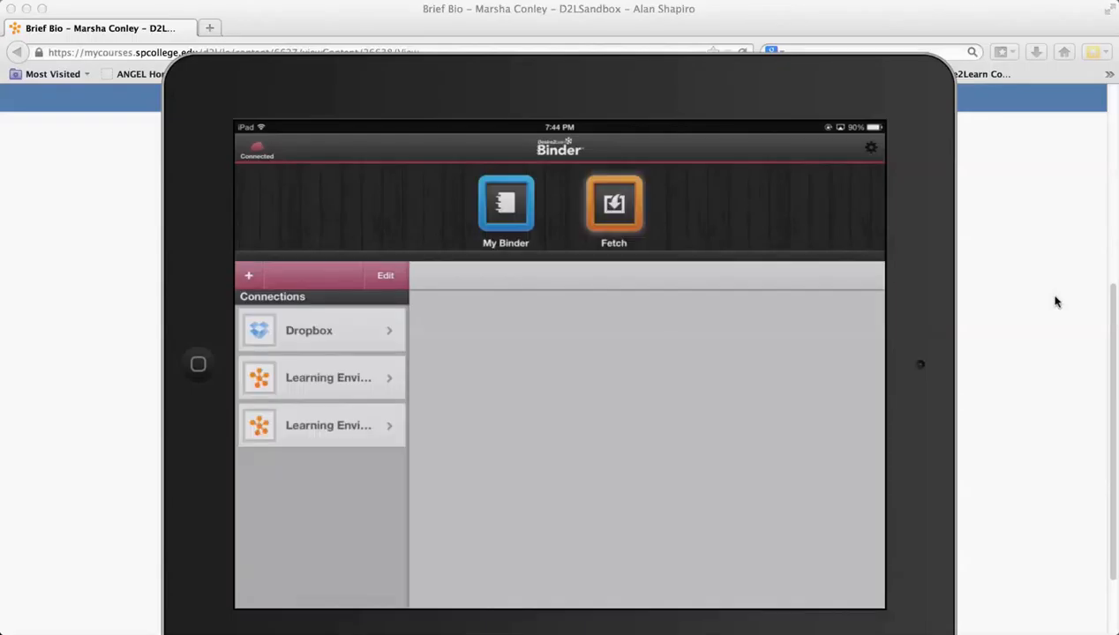
- Browse the Learning Environment connection's courses into a sandbox course's Module 1 topics
{"action": "left_click", "coordinate": [320, 425]}
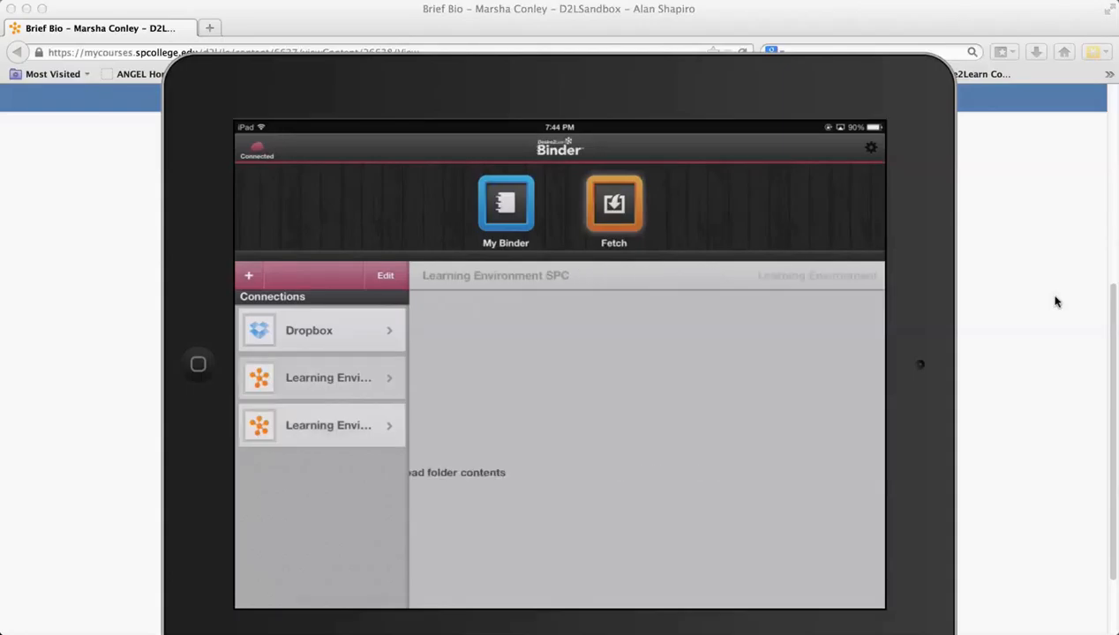
{"action": "left_click", "coordinate": [327, 377]}
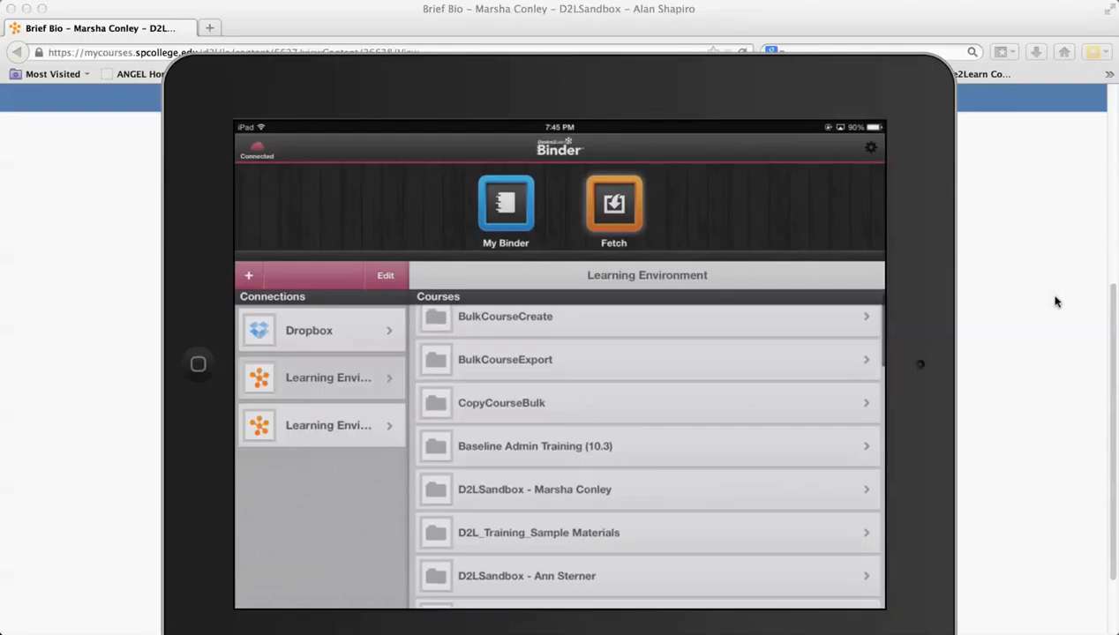
{"action": "scroll", "scroll_direction": "down", "scroll_amount": 3}
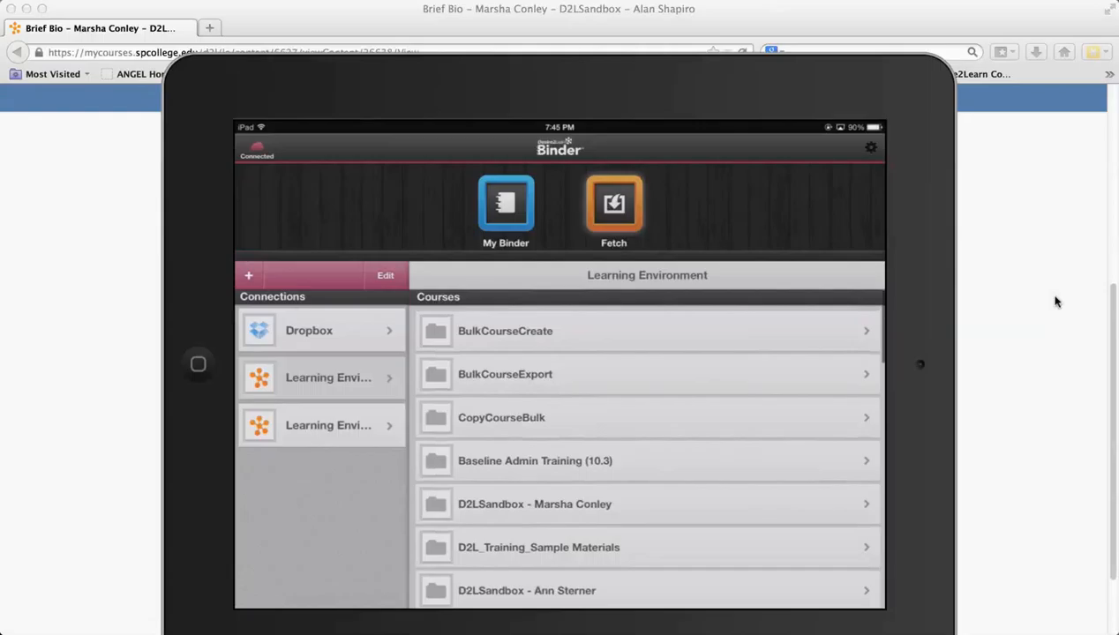
{"action": "scroll", "scroll_direction": "down", "scroll_amount": 3}
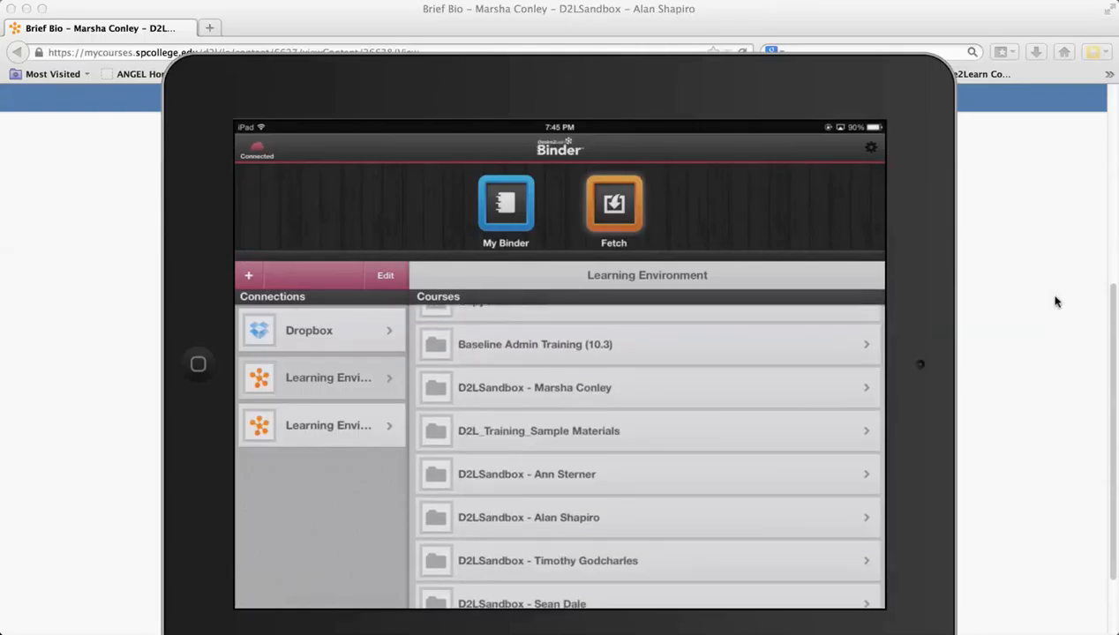
{"action": "scroll", "scroll_direction": "down", "scroll_amount": 3}
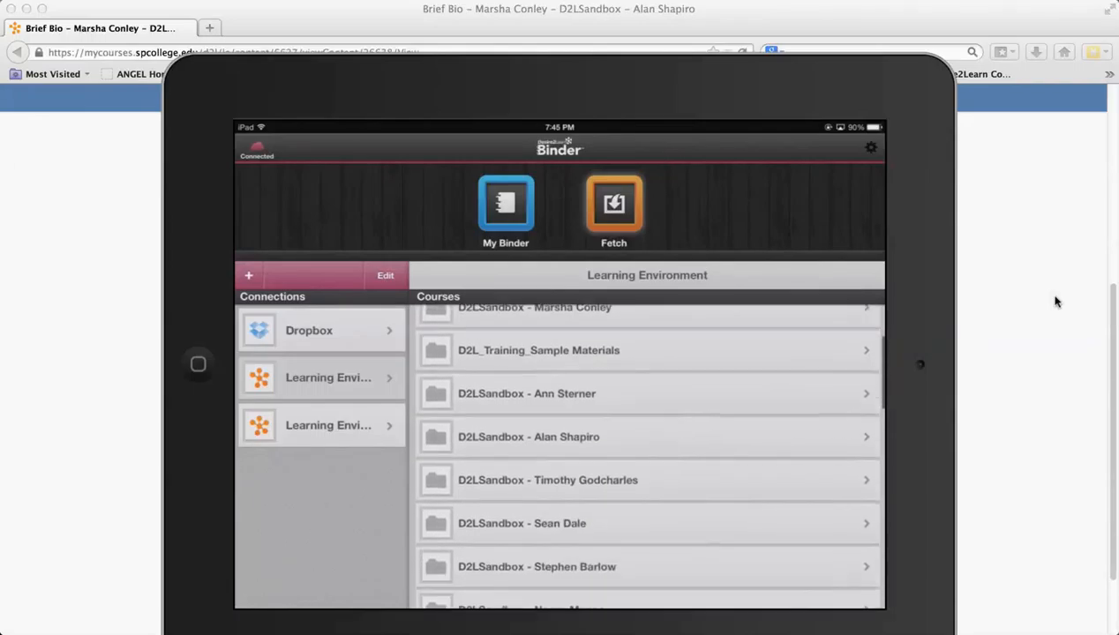
{"action": "left_click", "coordinate": [529, 436]}
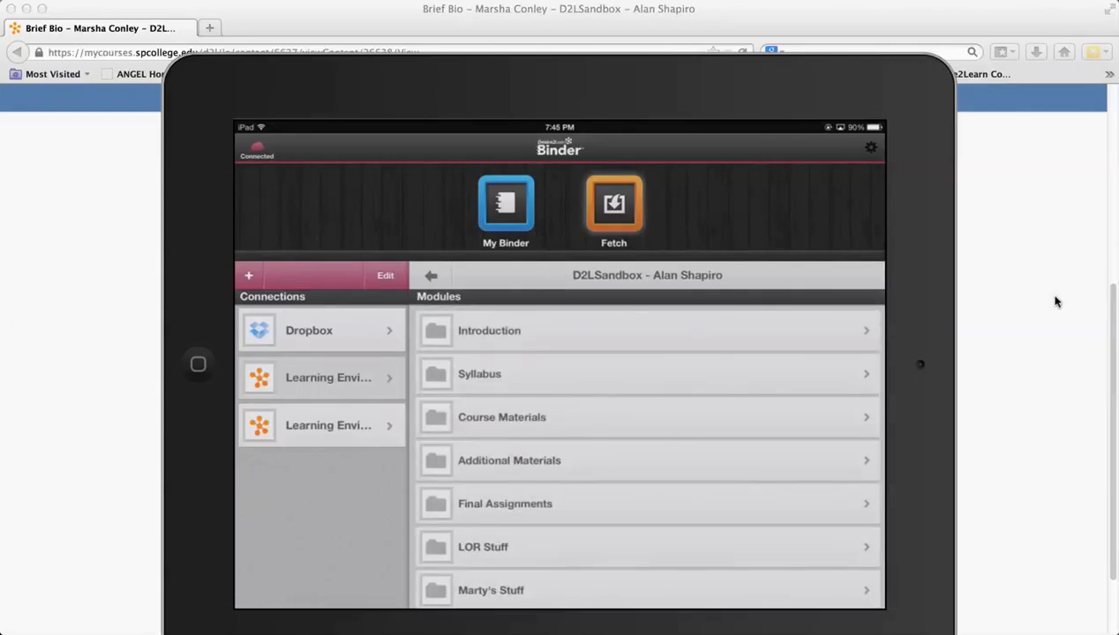
{"action": "left_click", "coordinate": [501, 417]}
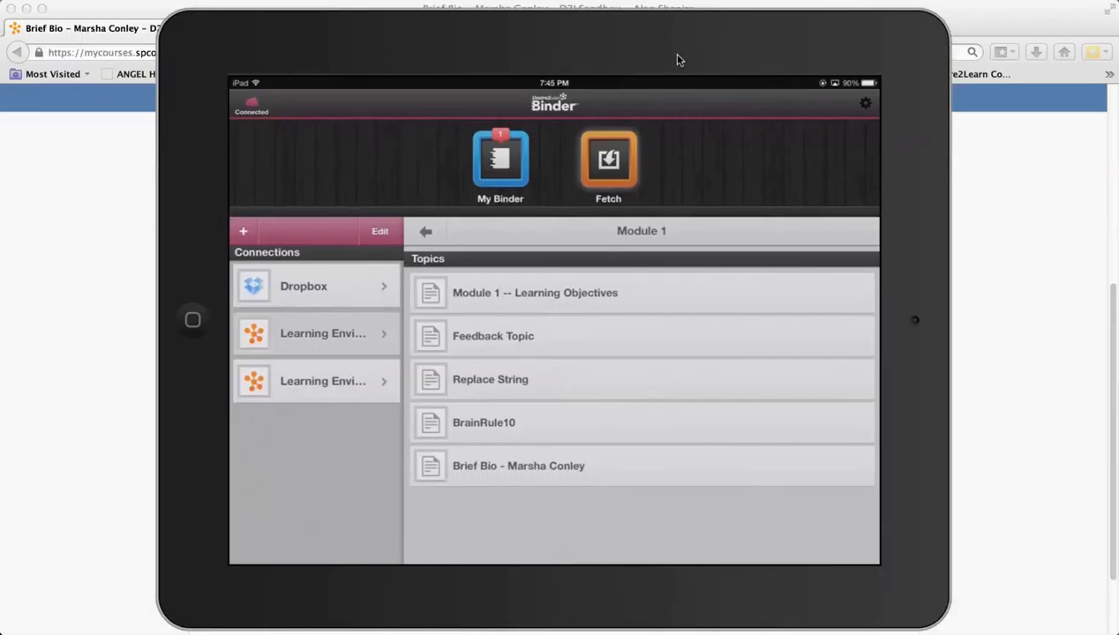
{"action": "mouse_move", "coordinate": [1051, 238]}
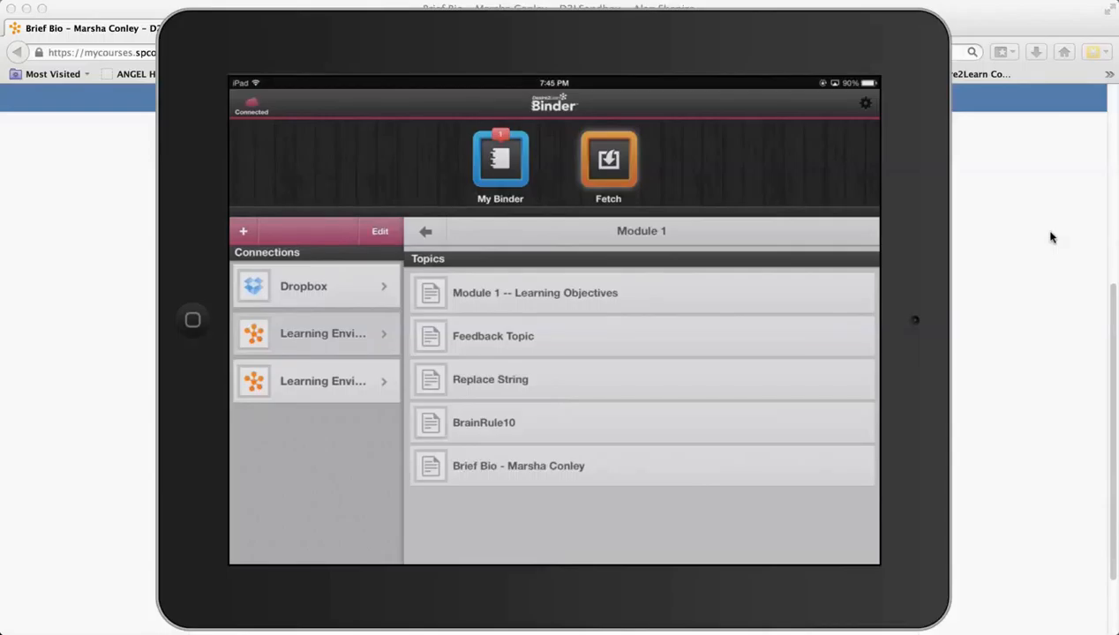
- Browse Dropbox's folders, view the available connections, then cancel without adding one
{"action": "left_click", "coordinate": [303, 286]}
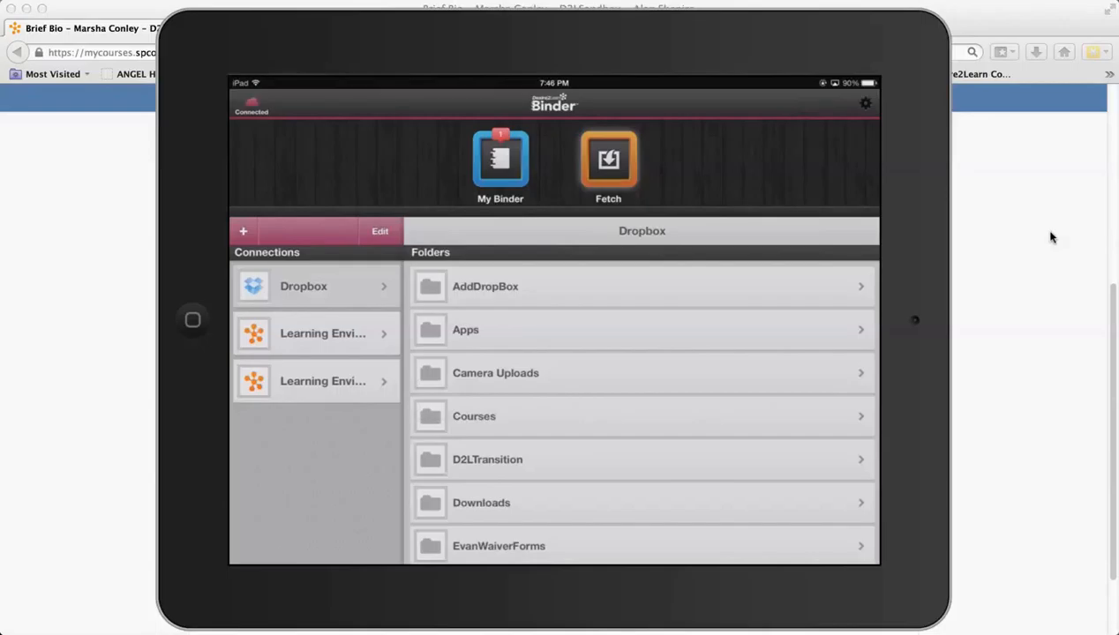
{"action": "left_click", "coordinate": [243, 230]}
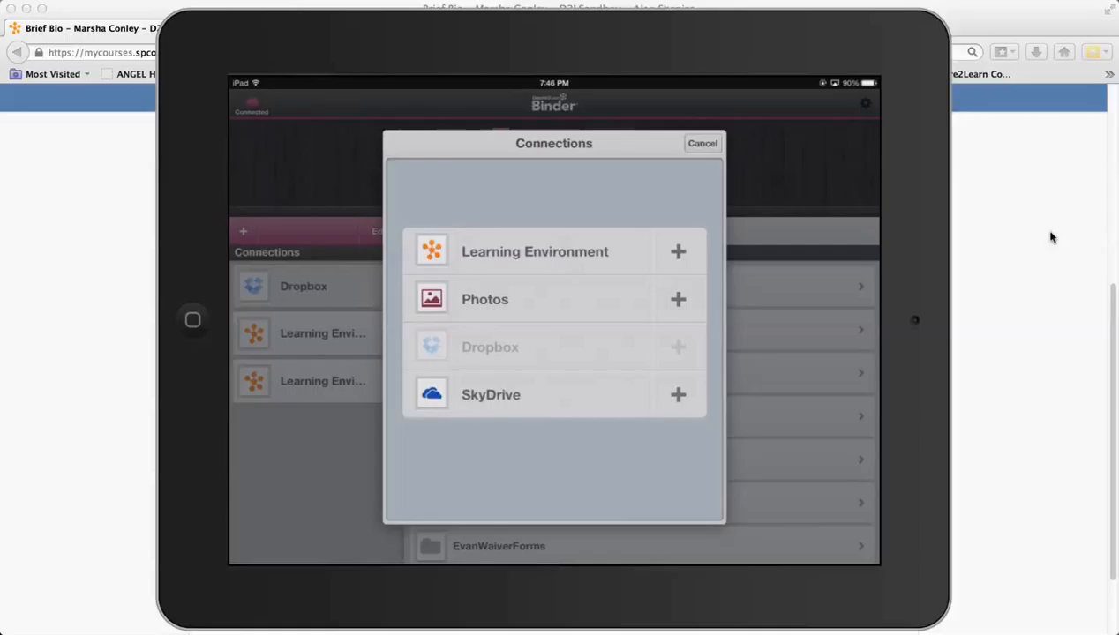
{"action": "left_click", "coordinate": [678, 299]}
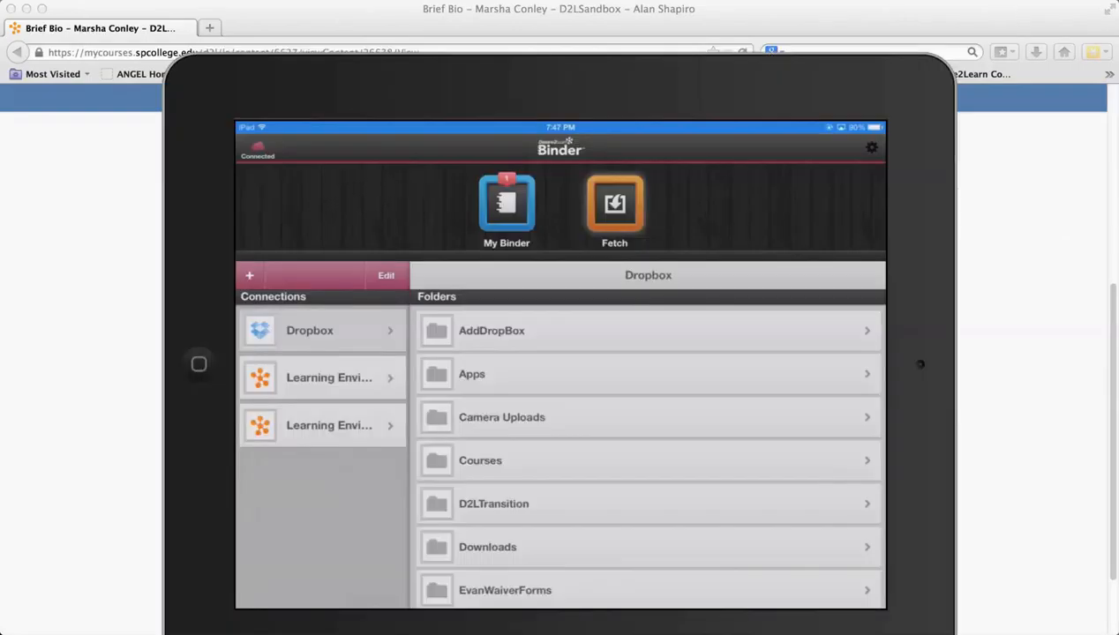
{"action": "mouse_move", "coordinate": [763, 415]}
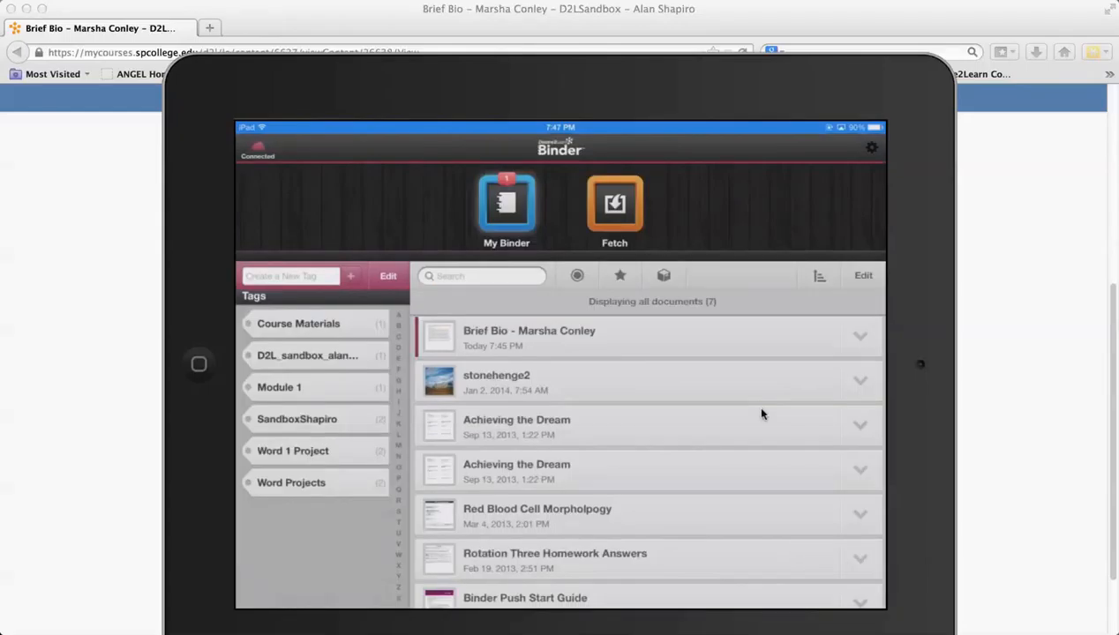
{"action": "mouse_move", "coordinate": [1021, 411]}
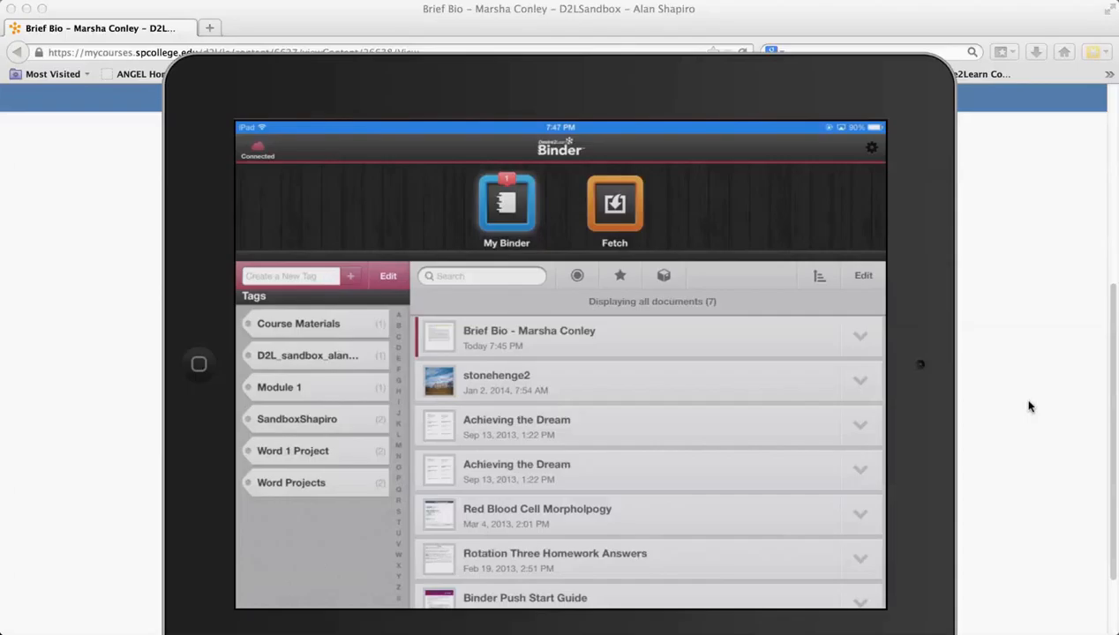
{"action": "left_click", "coordinate": [529, 336]}
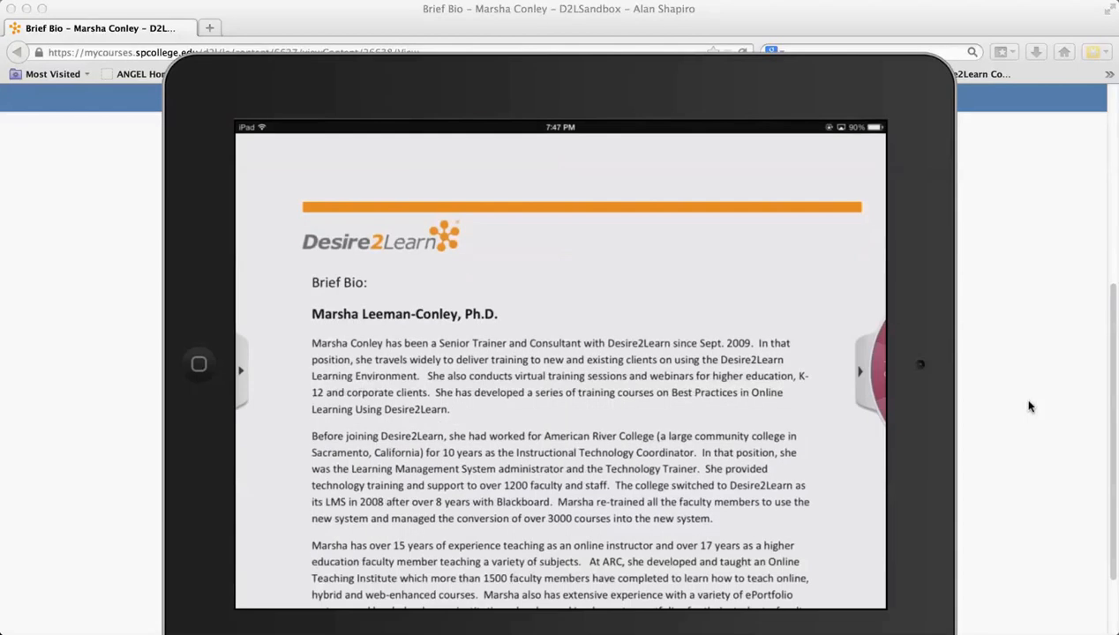
- Highlight the bio's first paragraph using the annotation wheel's Highlight tool
{"action": "left_click", "coordinate": [861, 370]}
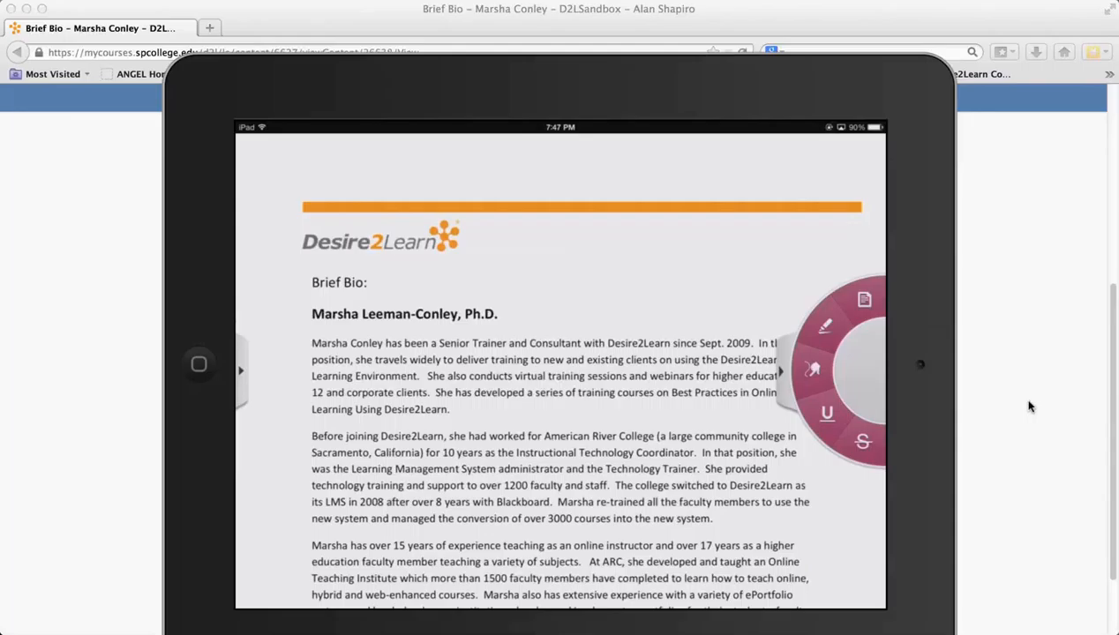
{"action": "left_click", "coordinate": [863, 298]}
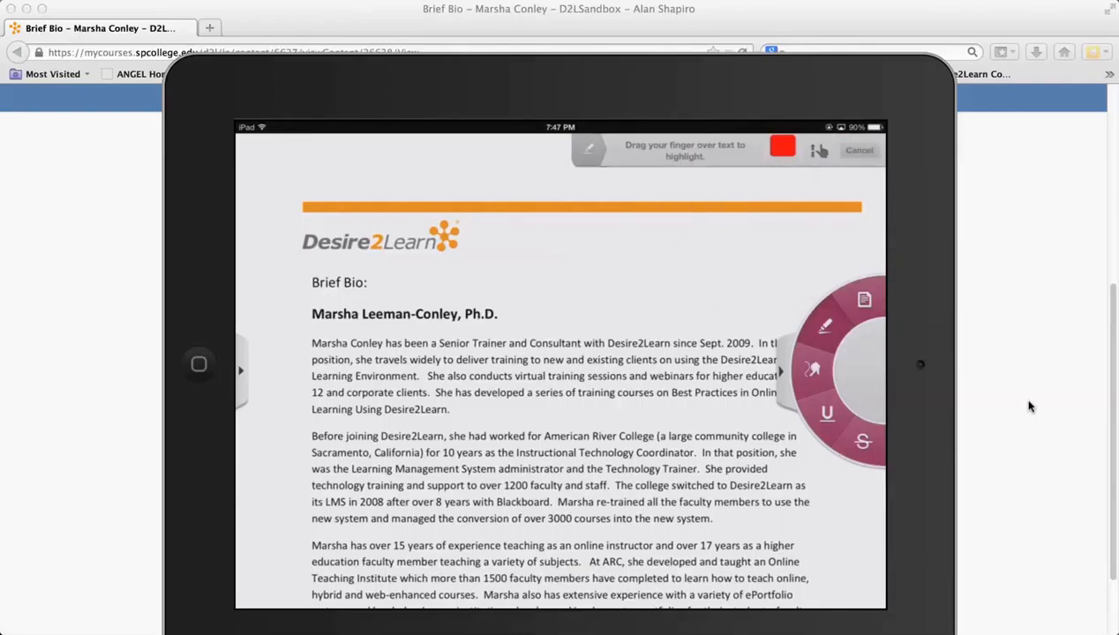
{"action": "left_click_drag", "start_coordinate": [311, 344], "coordinate": [776, 392]}
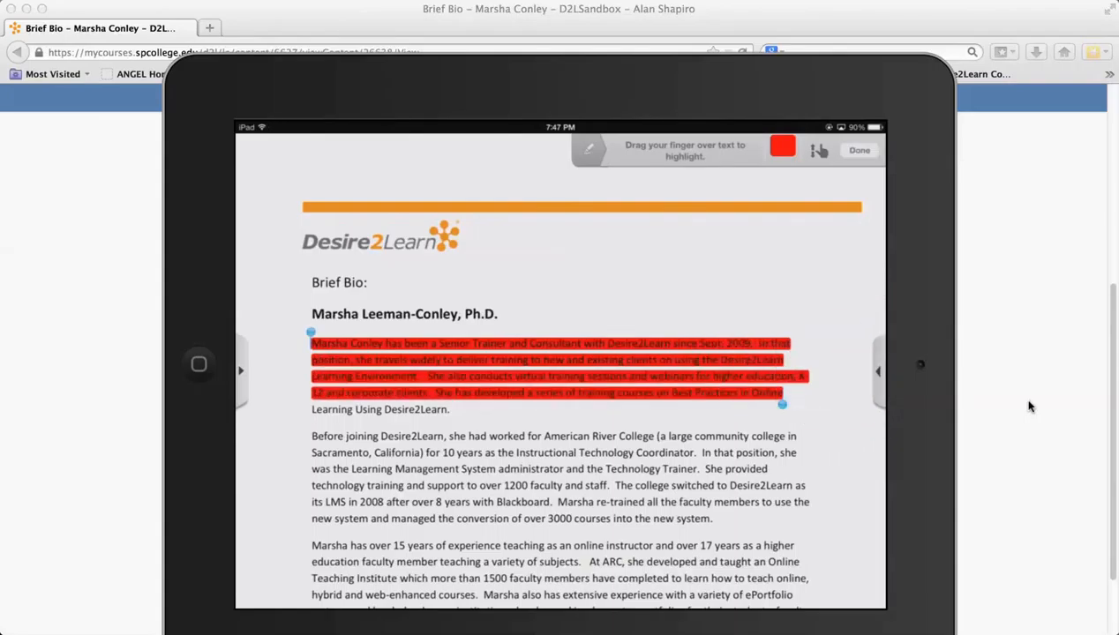
{"action": "left_click", "coordinate": [782, 146]}
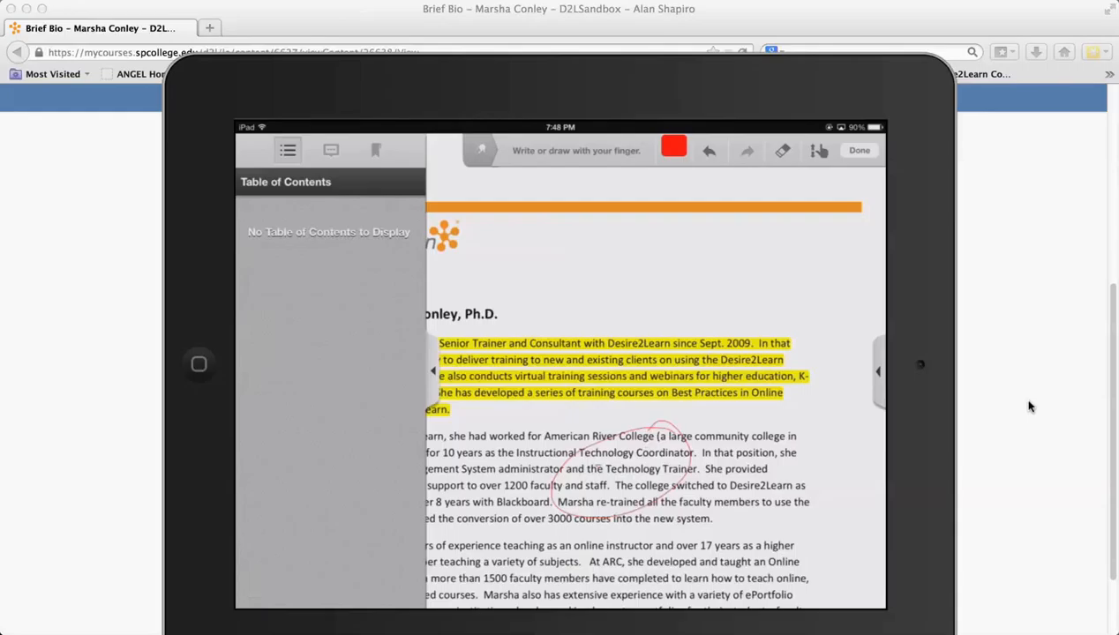
- Show the Annotations list, close the bio, and scroll the seven-document library
{"action": "left_click", "coordinate": [329, 150]}
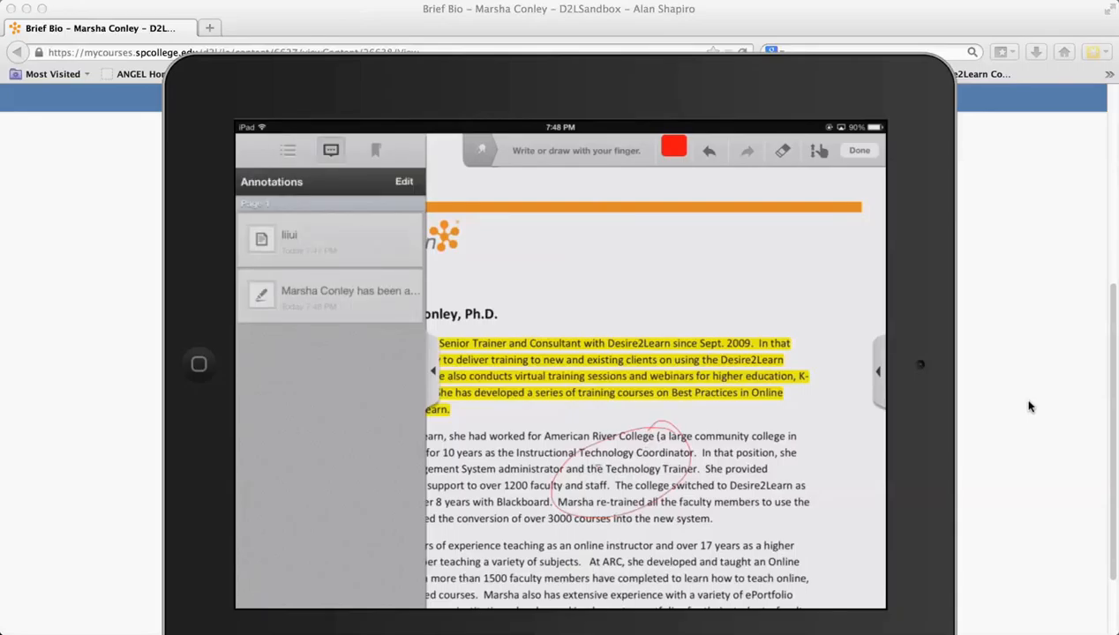
{"action": "left_click", "coordinate": [374, 149]}
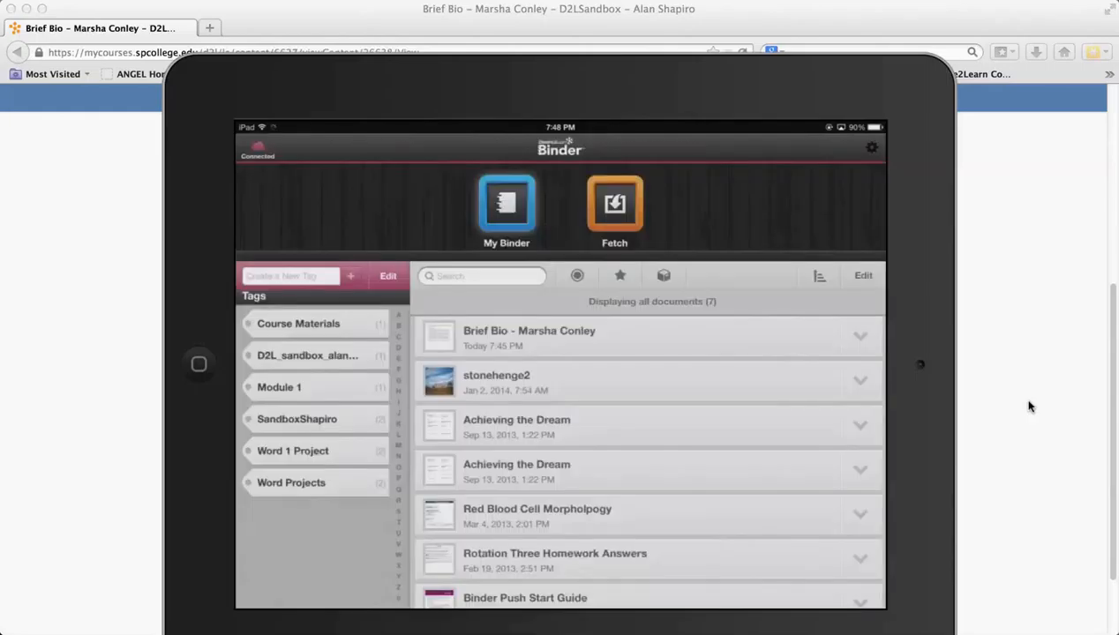
{"action": "scroll", "scroll_direction": "down", "scroll_amount": 3}
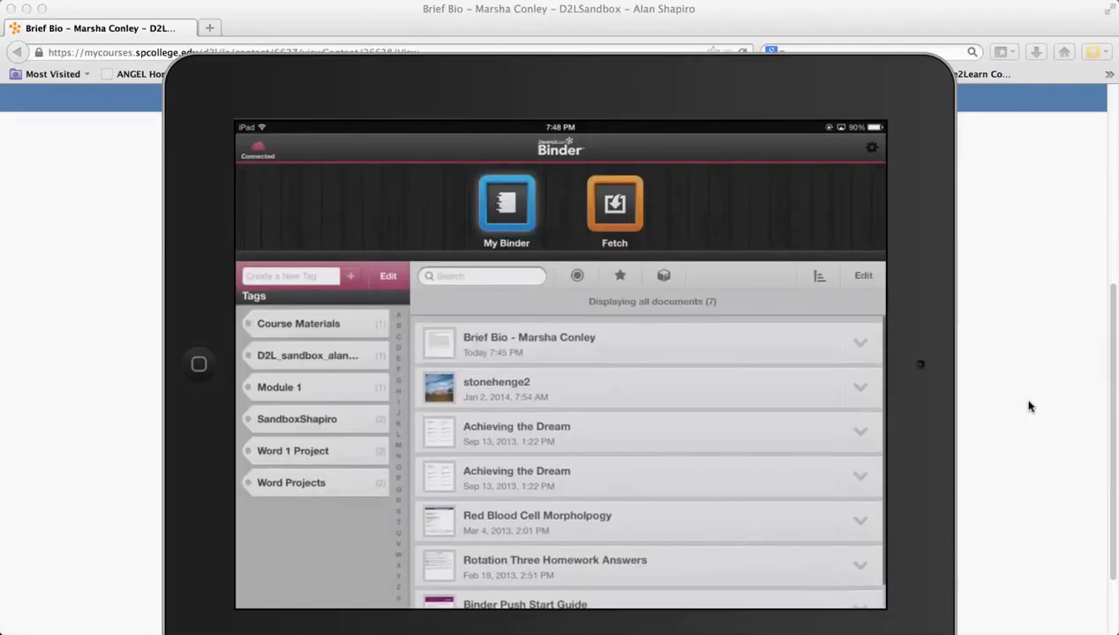